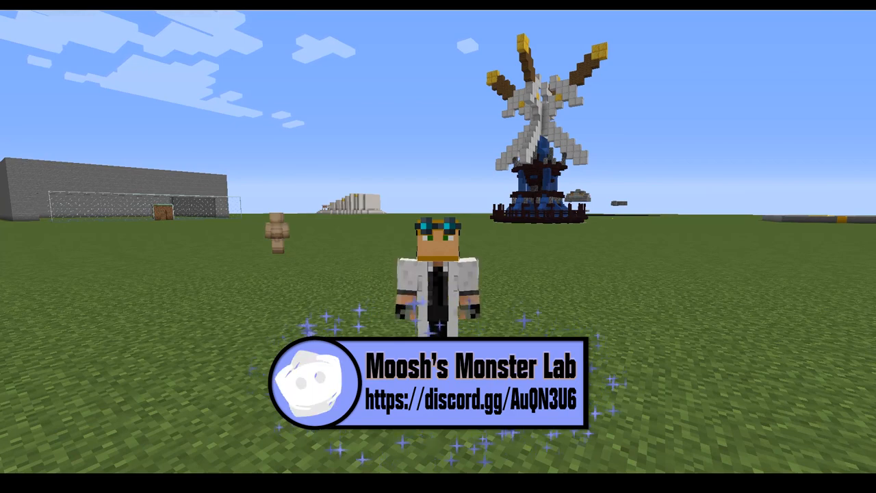
mouse_move(438, 246)
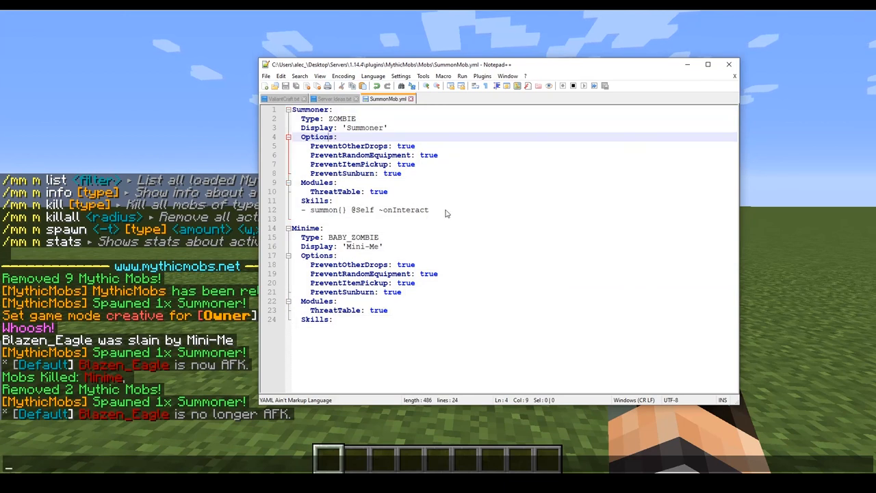
Step: Add type=ZOMBIE inside the braces of the Summoner's summon skill in SummonMob.yml
left_click(341, 210)
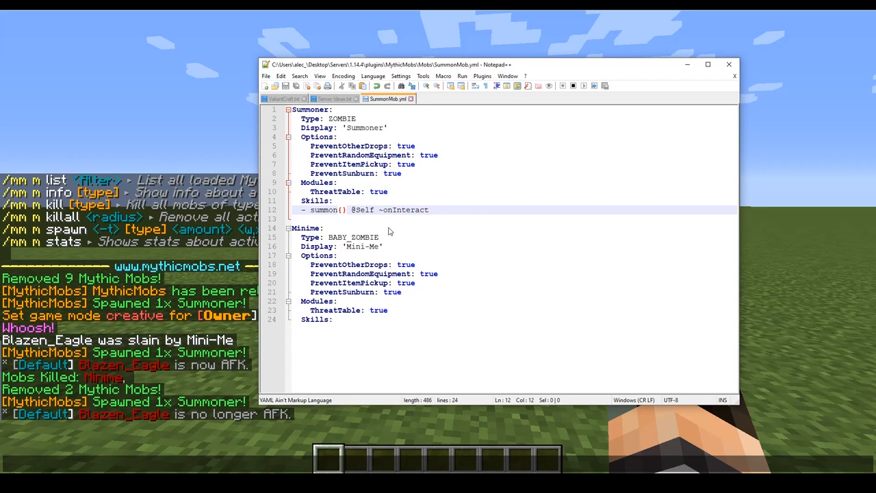
type("typ")
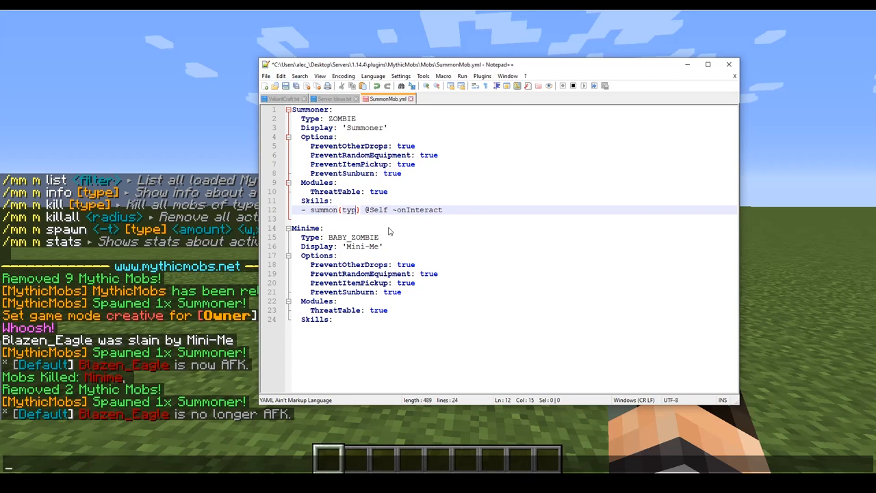
type("e=")
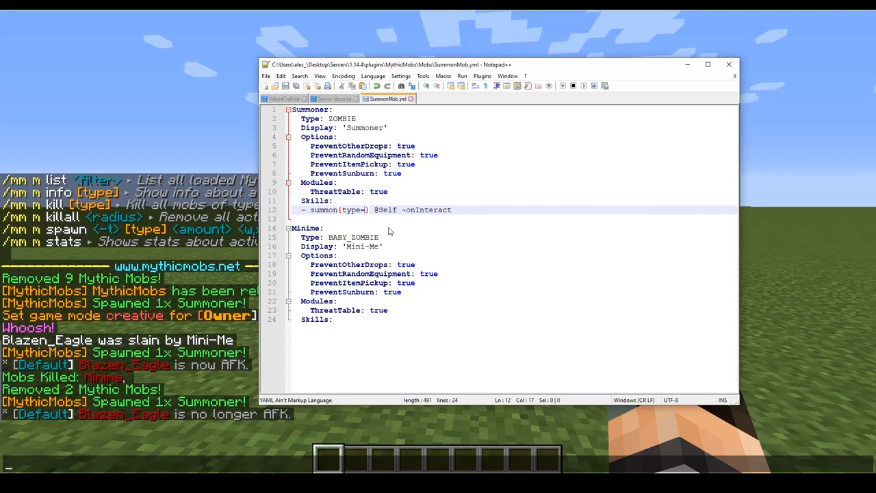
mouse_move(394, 234)
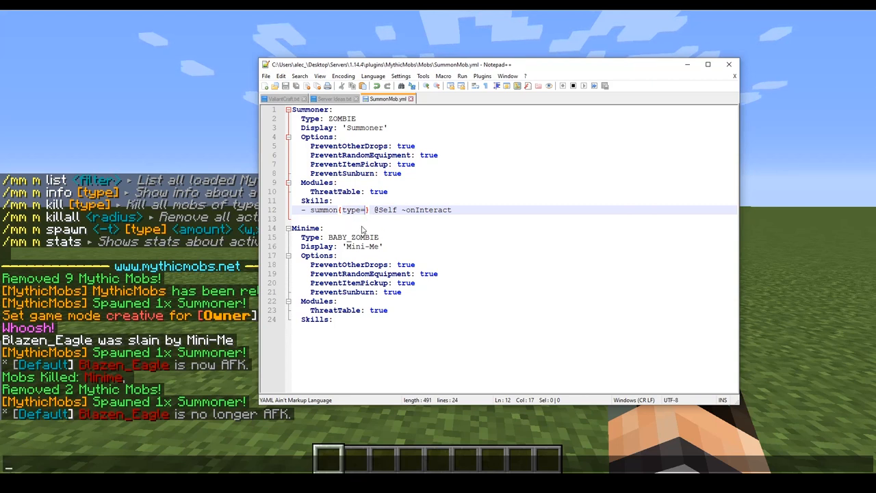
type("ZOMBIE")
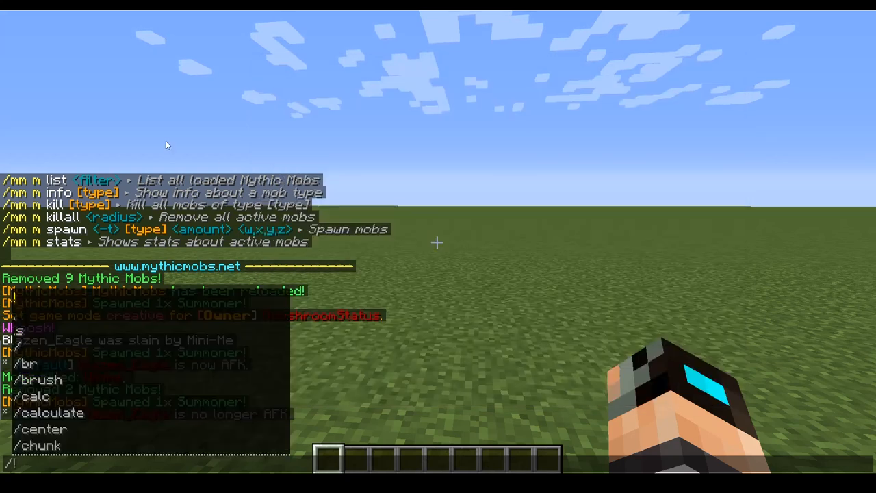
Step: Run /mm m spawn Summoner in chat and interact with the mob to summon a zombie
type("/mm")
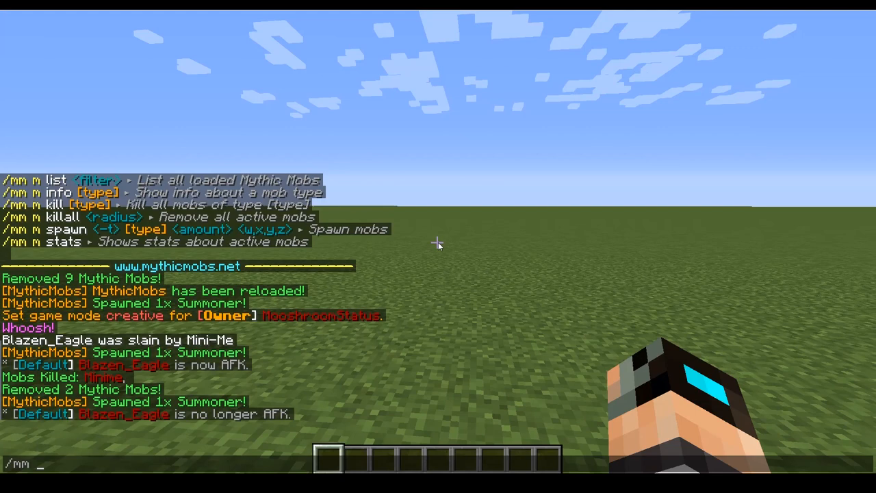
key("Return")
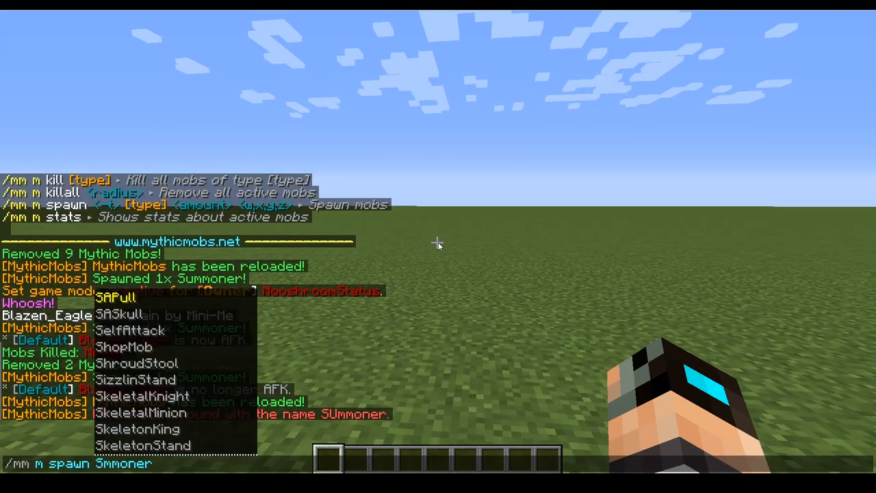
key("Return")
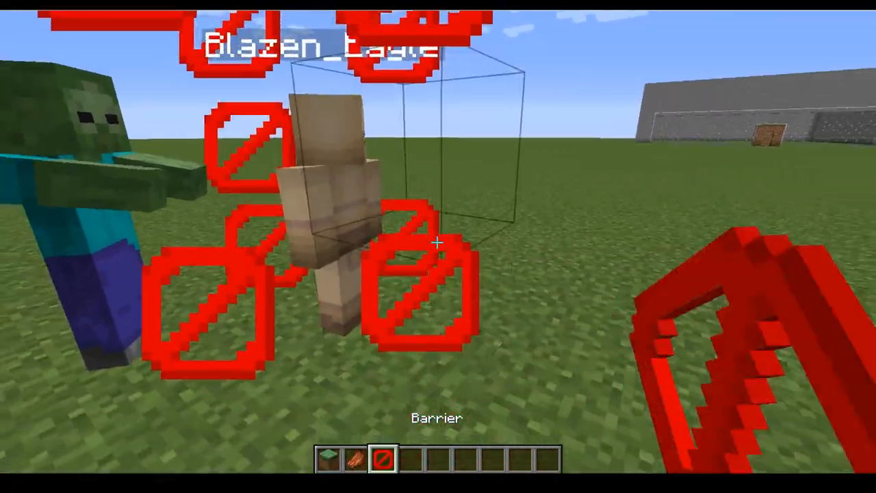
key("e")
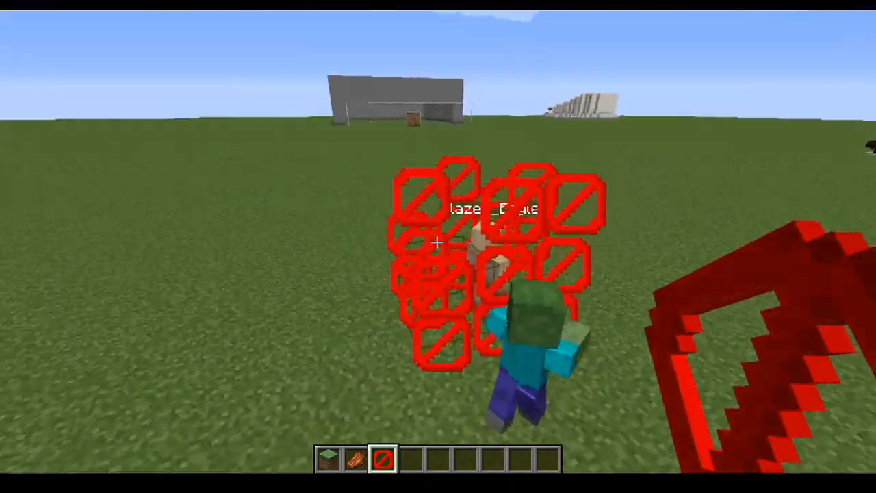
key("e")
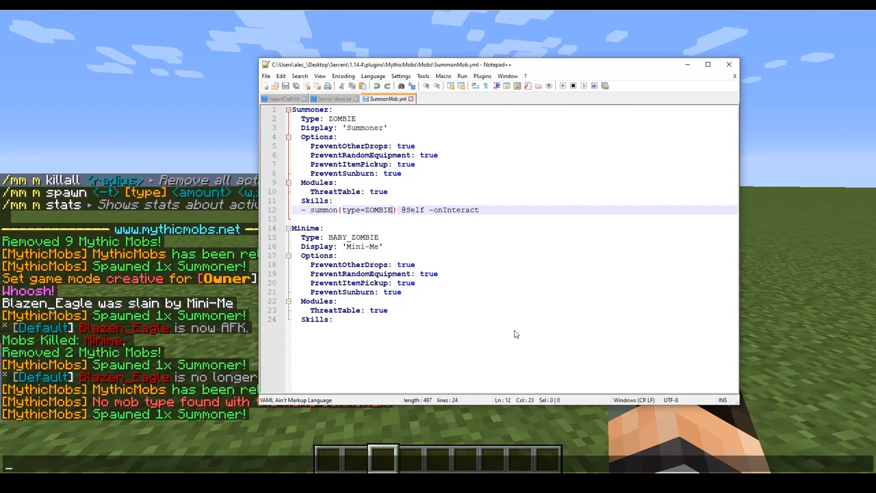
Step: Add ;radius=4 after type=ZOMBIE in the summon skill, replacing the first-typed 1
type(";")
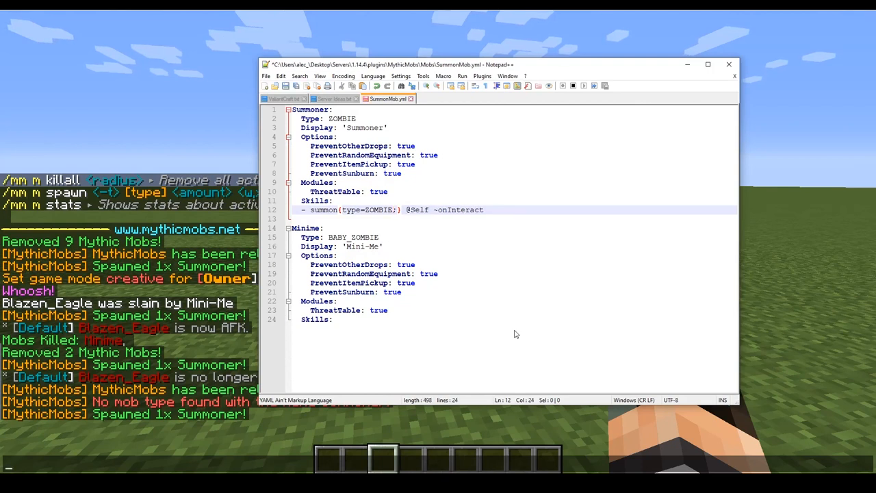
type("radius")
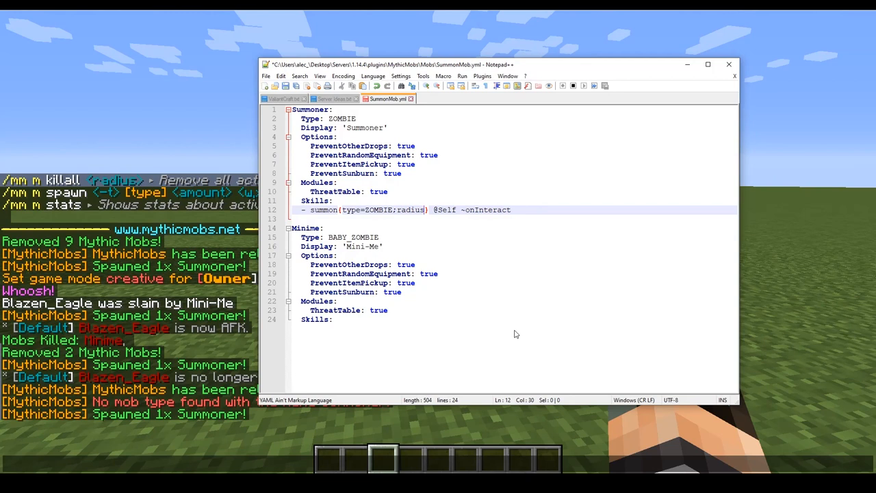
type("=")
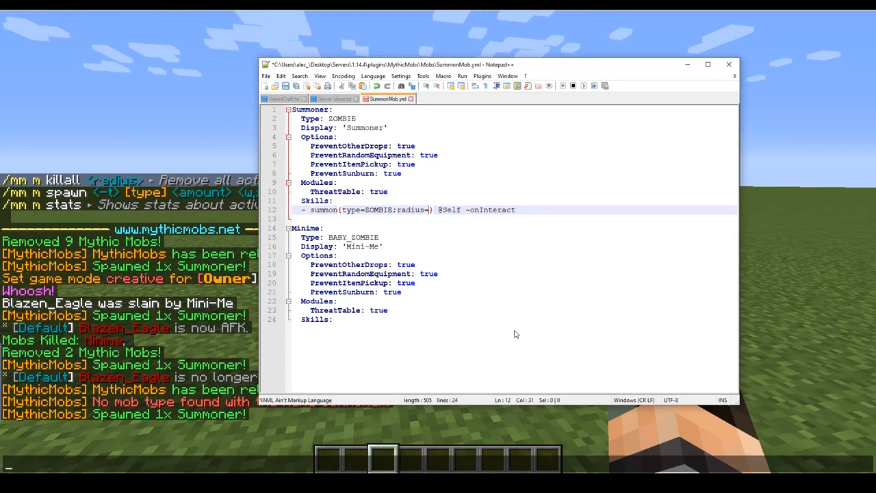
type("1")
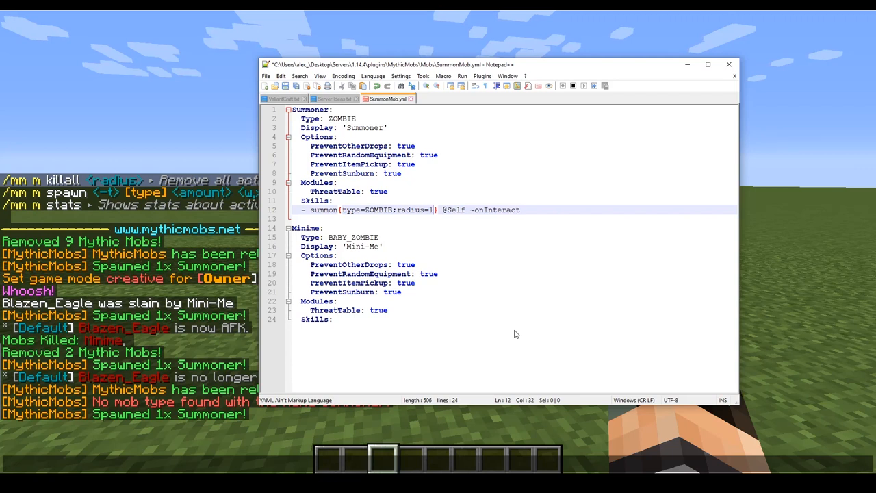
key("Backspace")
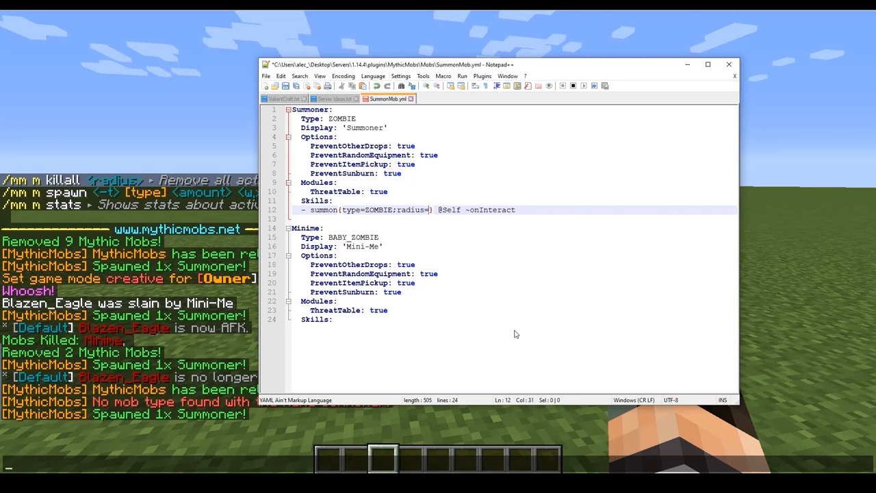
type("4")
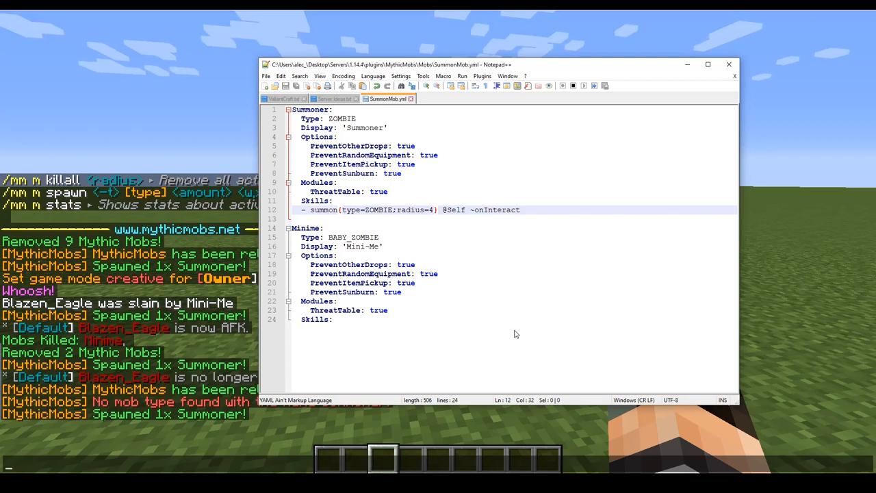
mouse_move(432, 216)
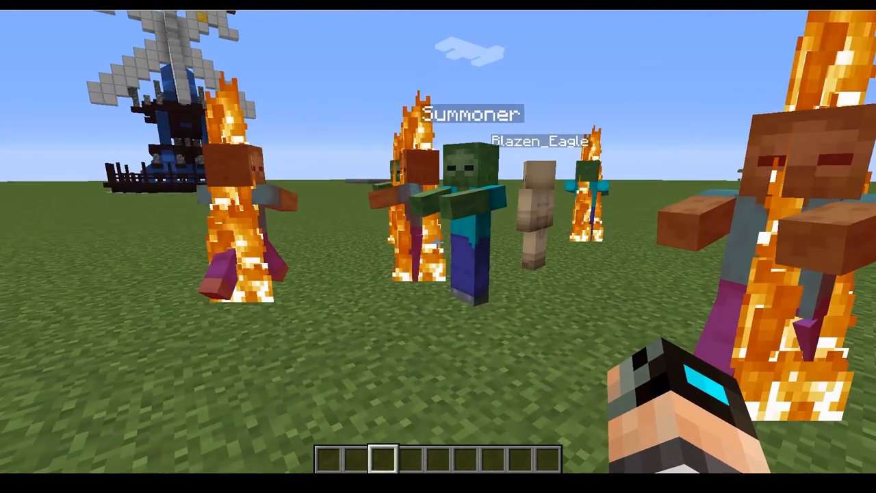
Step: Run /butcher 0a to kill the summoned zombies, then reopen chat
type("/butcher 0a")
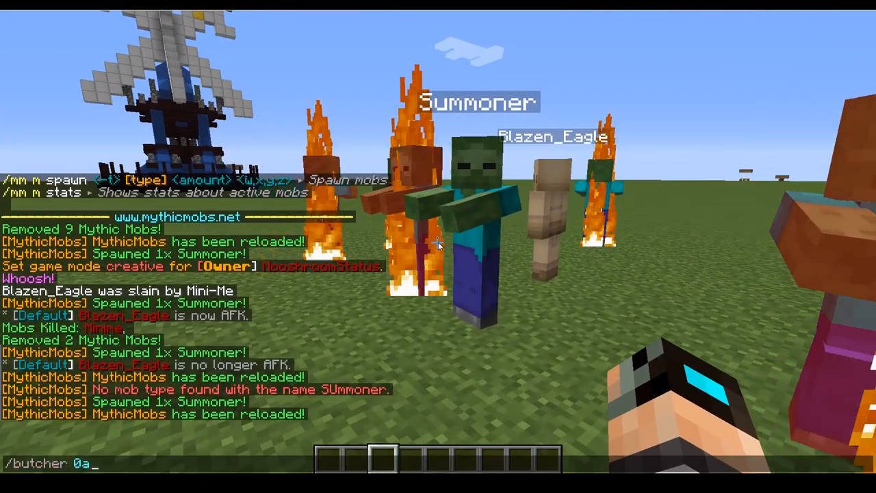
key("Return")
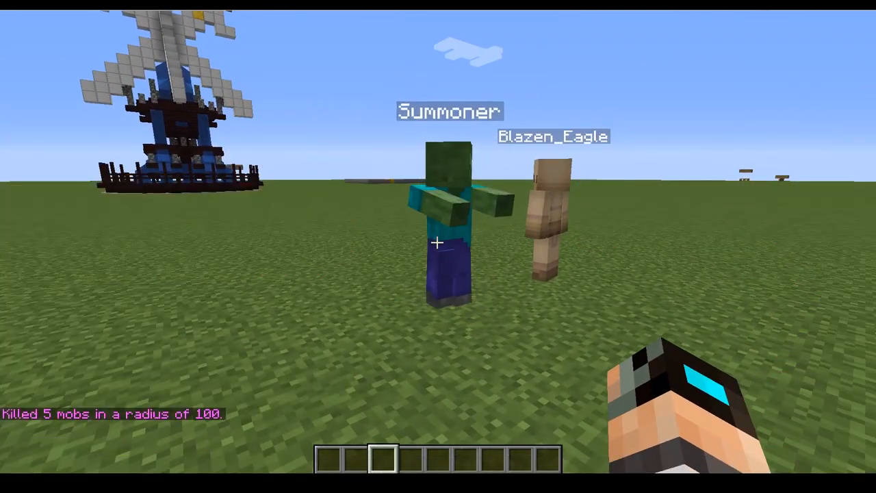
key("t")
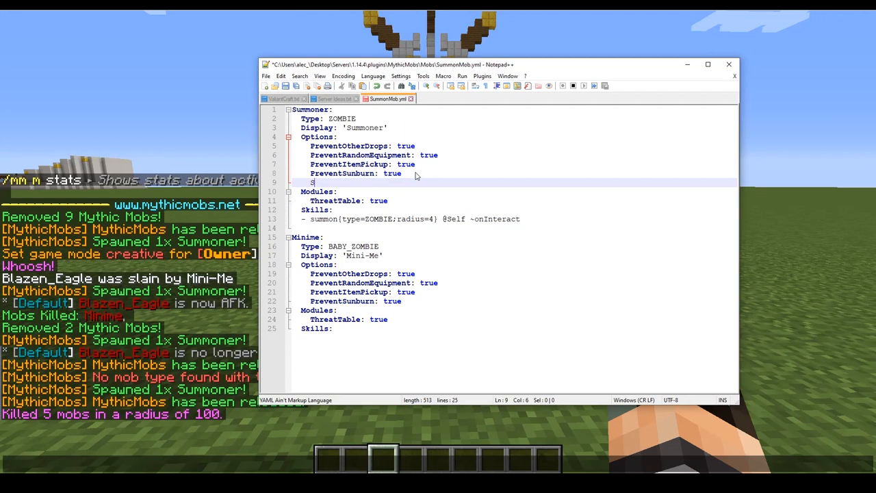
Step: Add Silent: true to the mob and start an ;a= amount option in the summon skill
type("ilent: true")
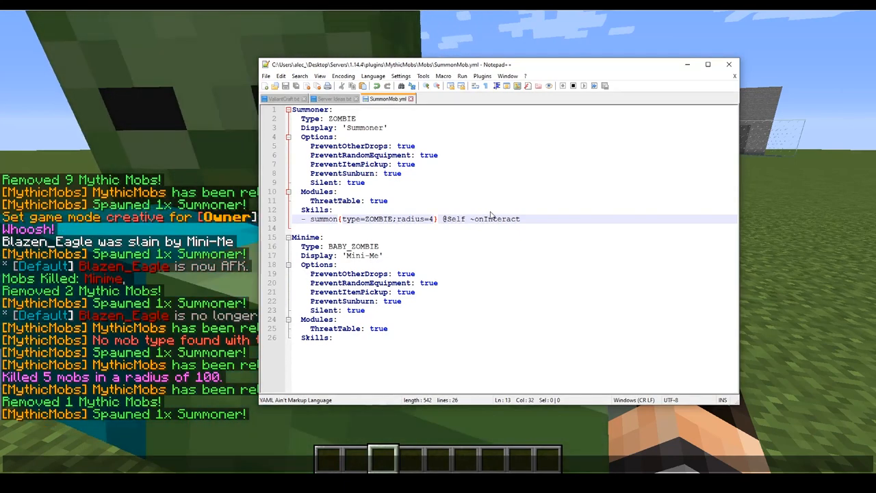
type(";a=")
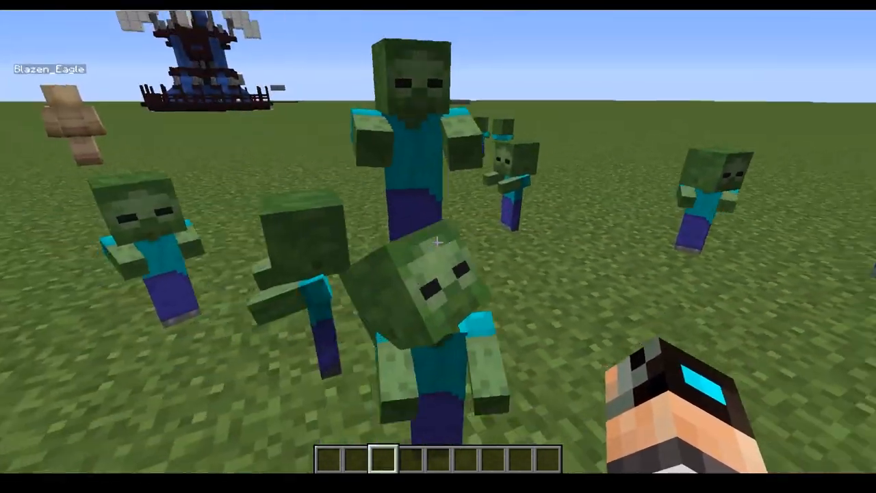
mouse_move(438, 246)
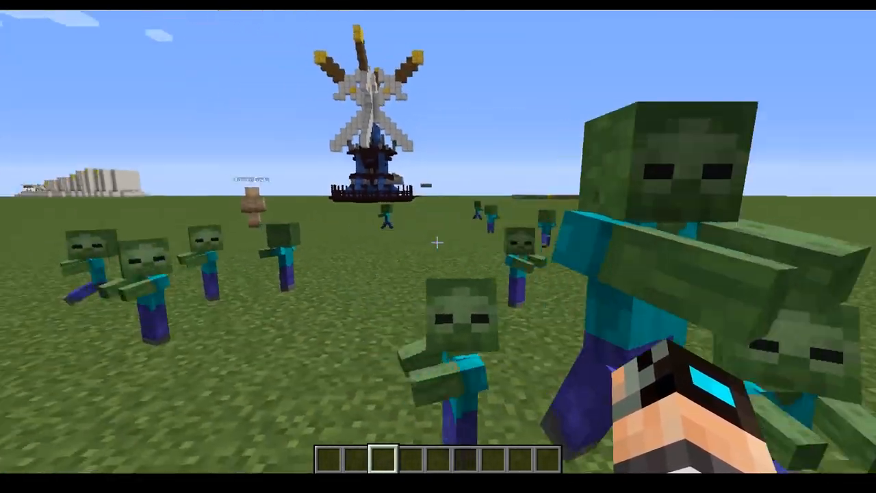
mouse_move(438, 246)
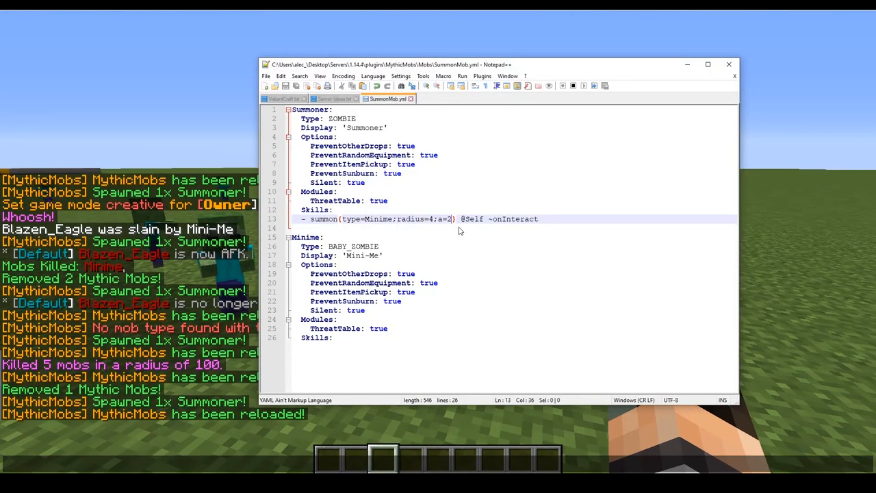
Step: Add ;yradius=0 before the closing brace of the Minime summon skill
type(";")
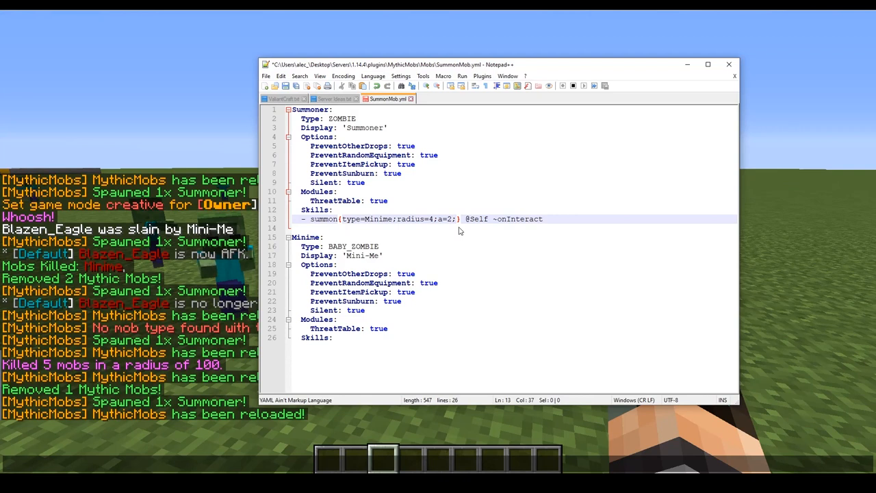
type(";yradius")
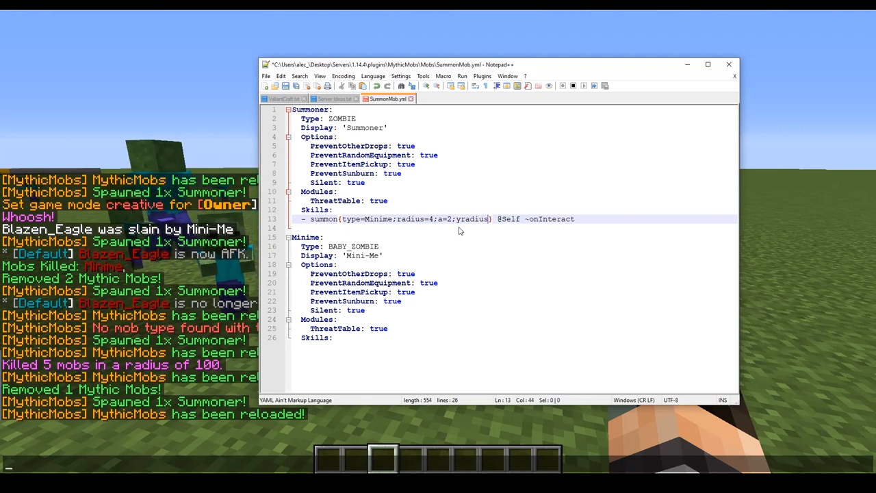
double_click(407, 219)
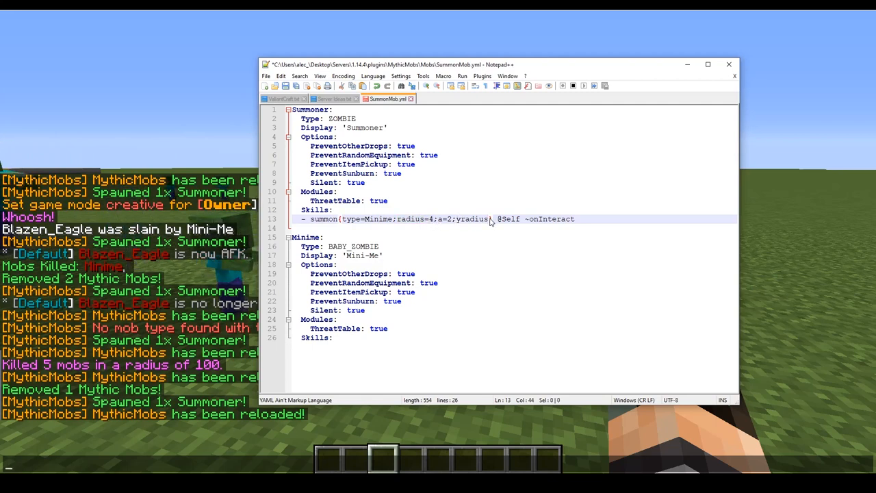
type("=0}")
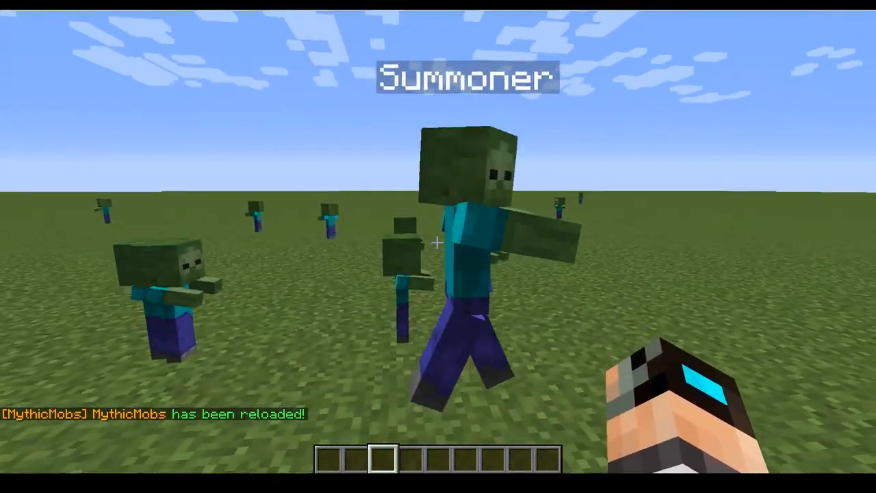
mouse_move(438, 247)
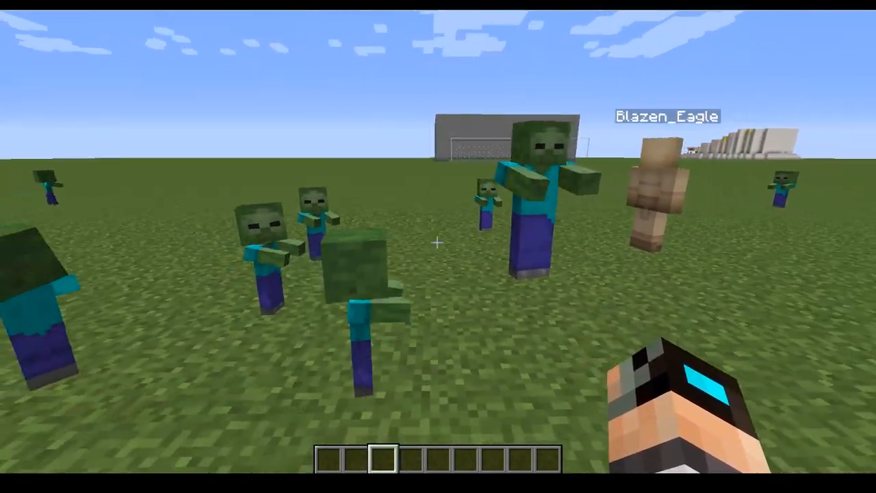
mouse_move(438, 246)
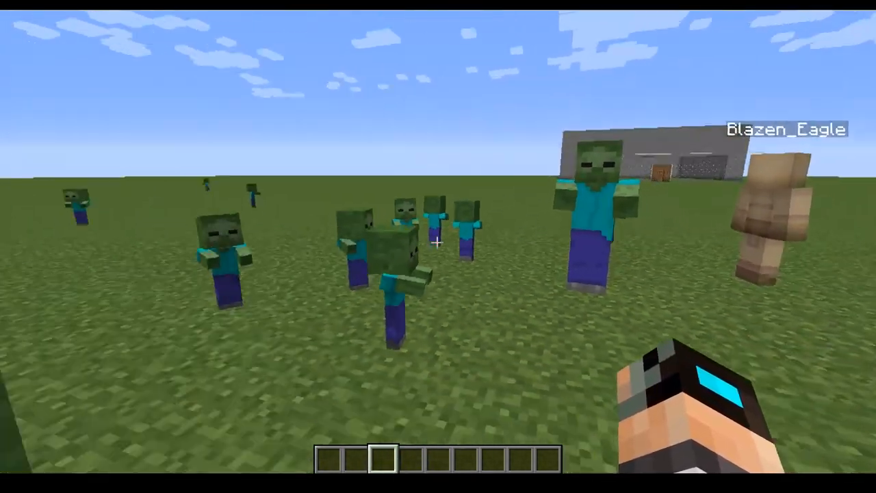
mouse_move(438, 246)
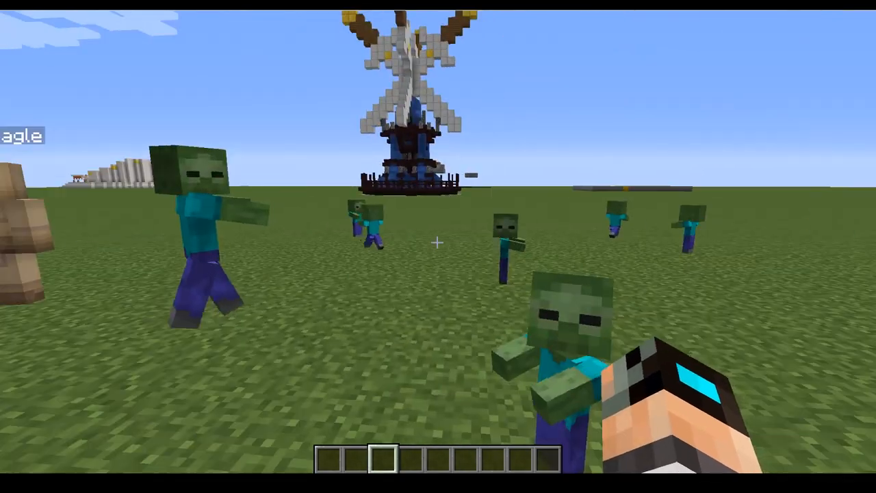
mouse_move(438, 247)
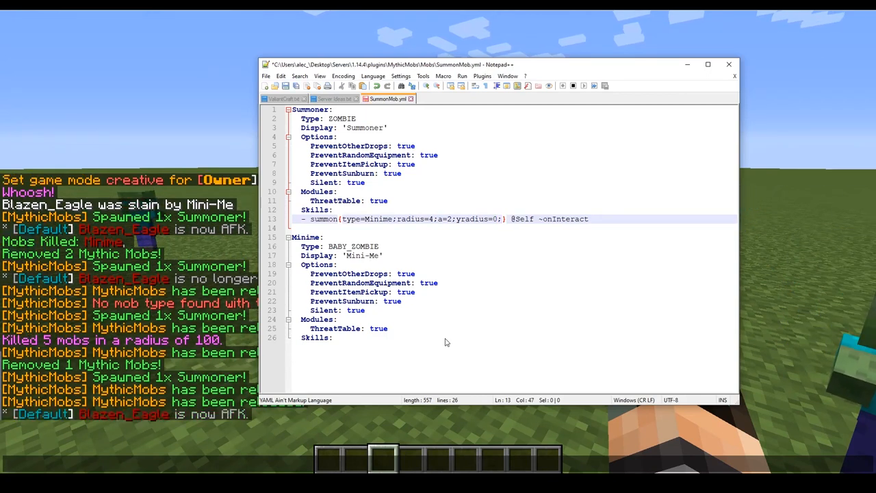
Step: Begin a new attribute 'yu' after yradius=0 in the summon skill
type("yu")
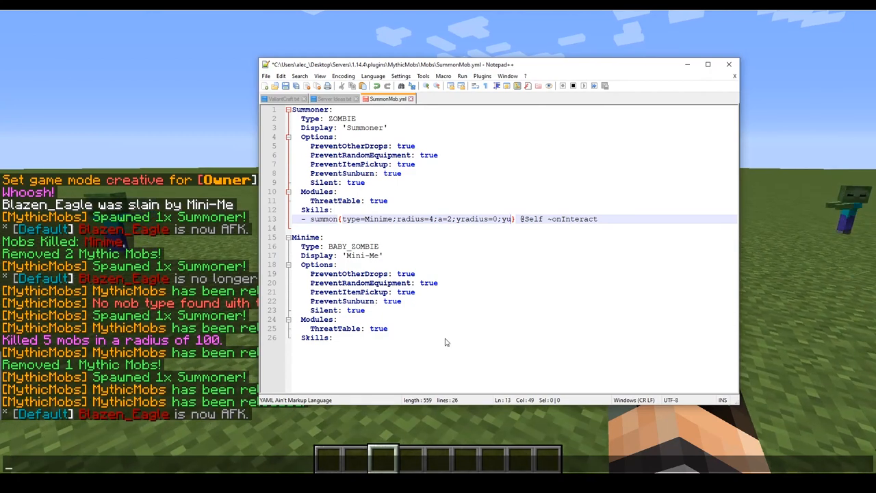
mouse_move(513, 225)
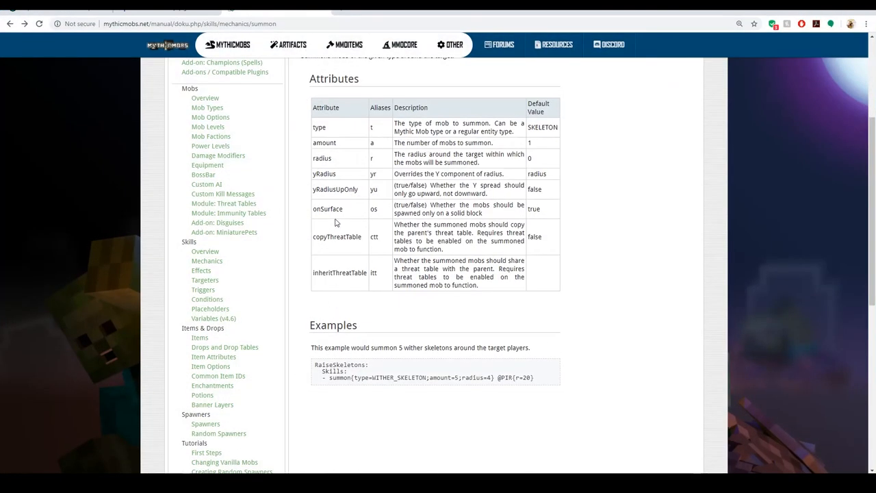
Step: Select the yRadiusUpOnly attribute name in the MythicMobs summon manual page
double_click(342, 189)
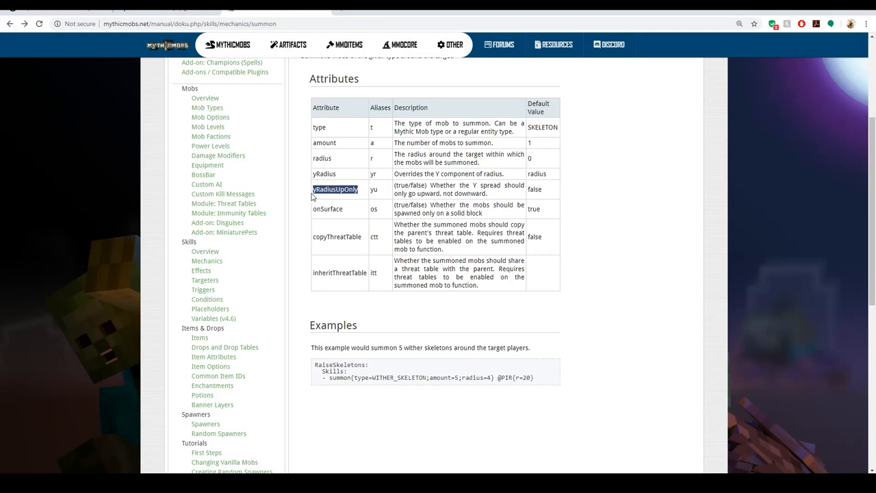
mouse_move(514, 195)
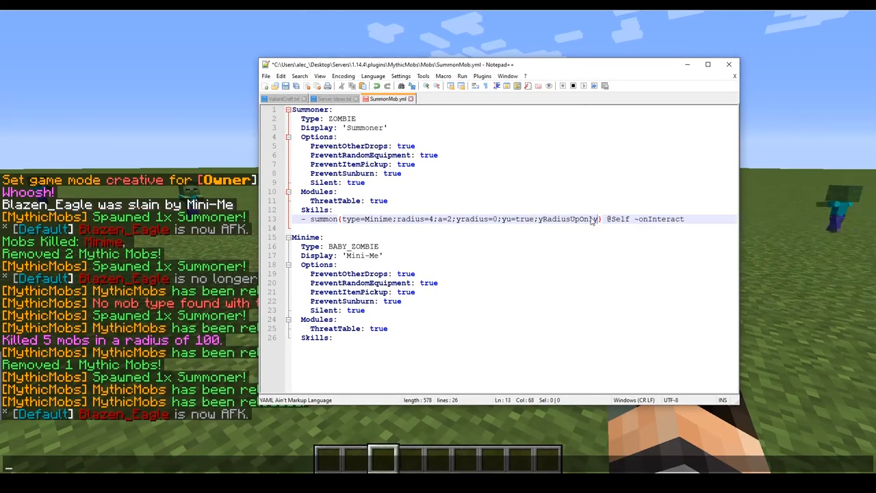
Step: Complete yRadiusUpOnly=true and change the yradius value to 4 in the summon skill
type("=true")
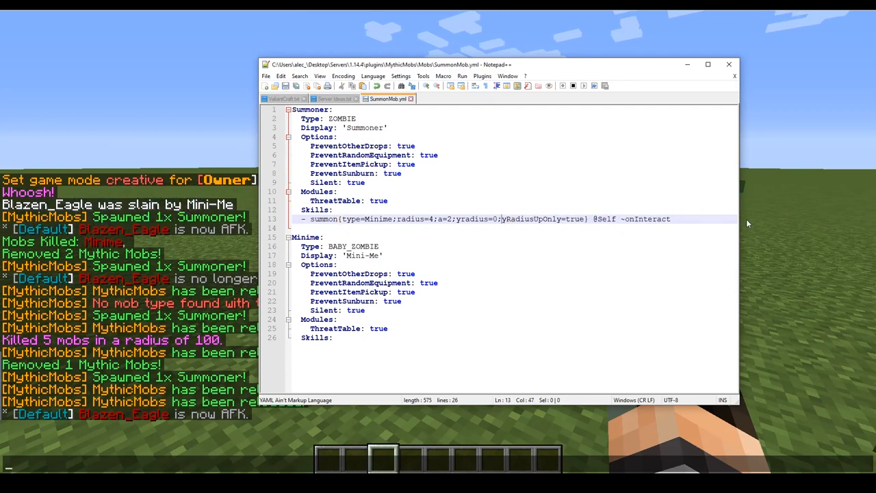
left_click(333, 210)
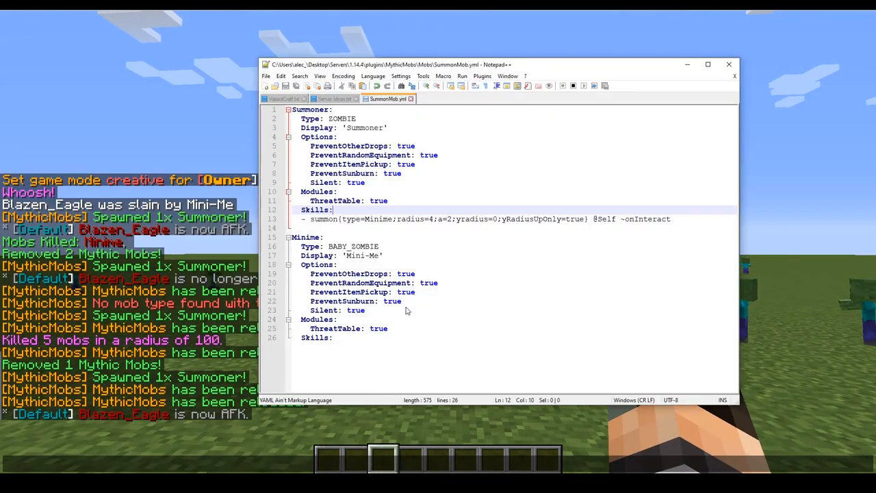
left_click(496, 219)
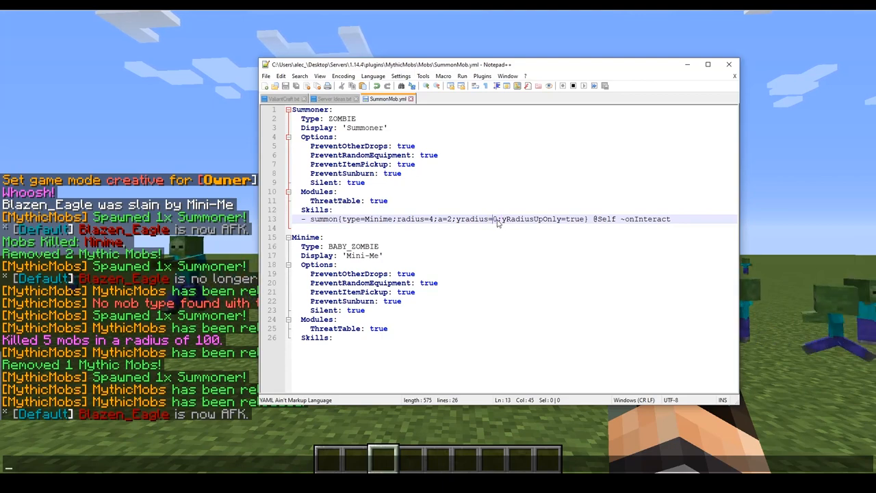
type("4")
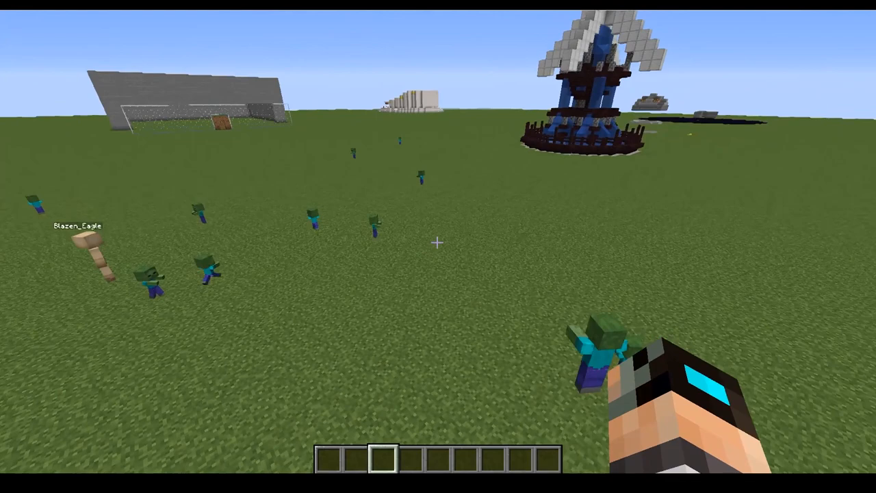
Step: Spawn a Summoner via /mm m spawn Summoner and interact to summon Mini-Me zombies
type("/ma")
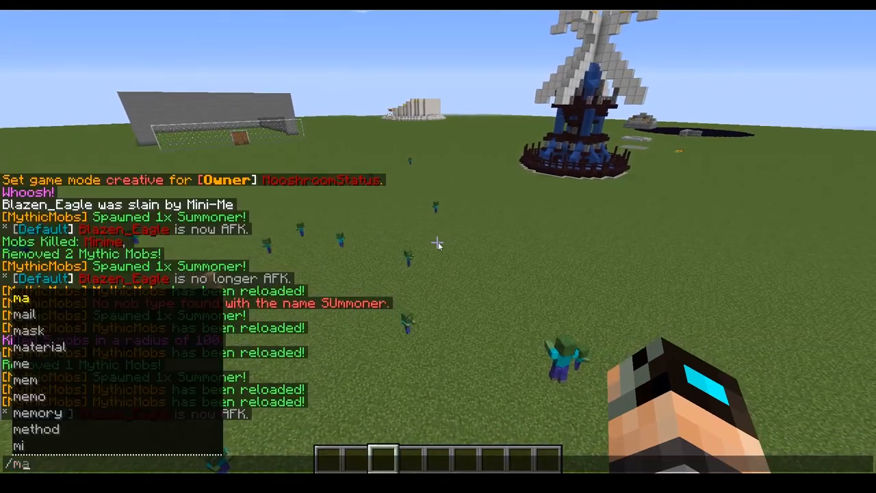
key("Return")
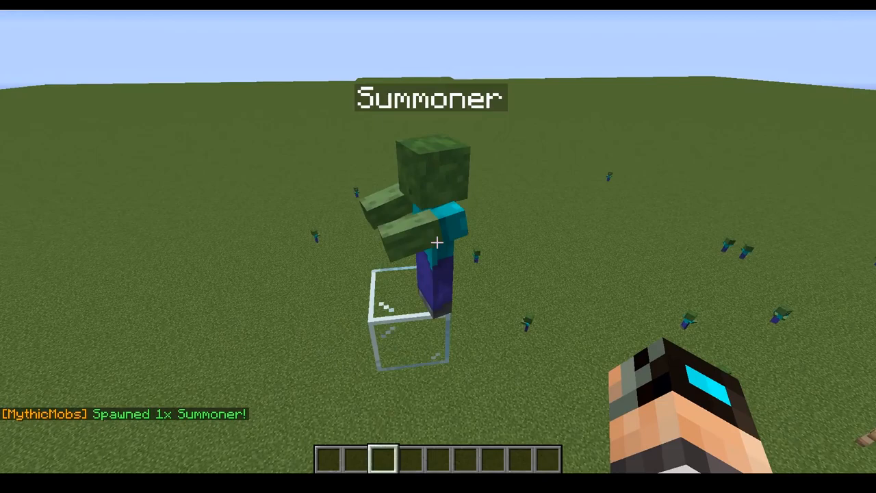
mouse_move(438, 244)
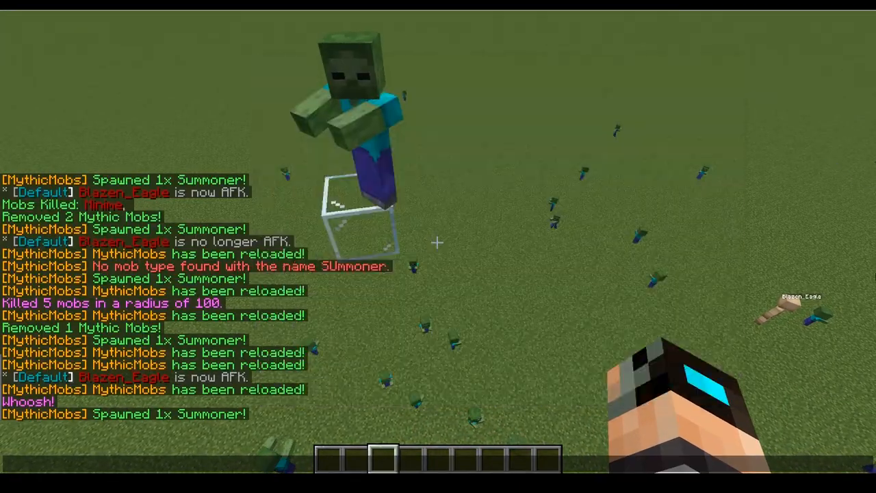
key("e")
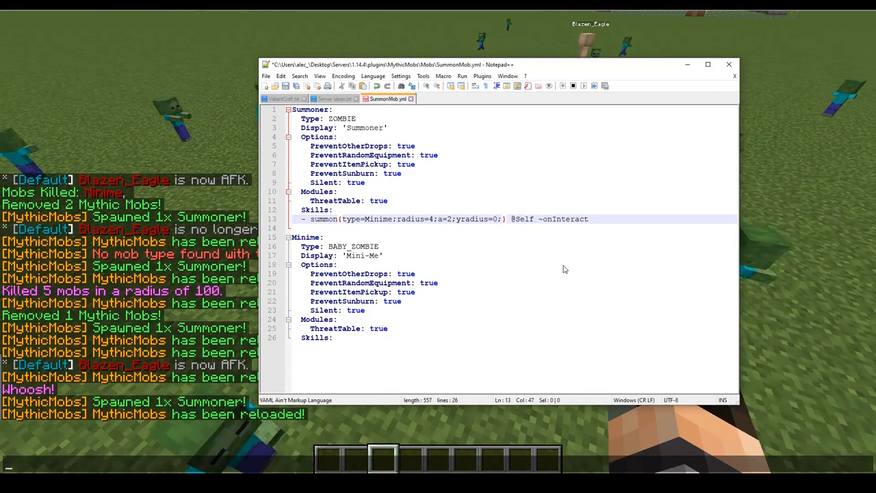
Step: Write InheritThreatTable=true into the Summoner's summon skill options in SummonMob.yml
type("InheritThreat")
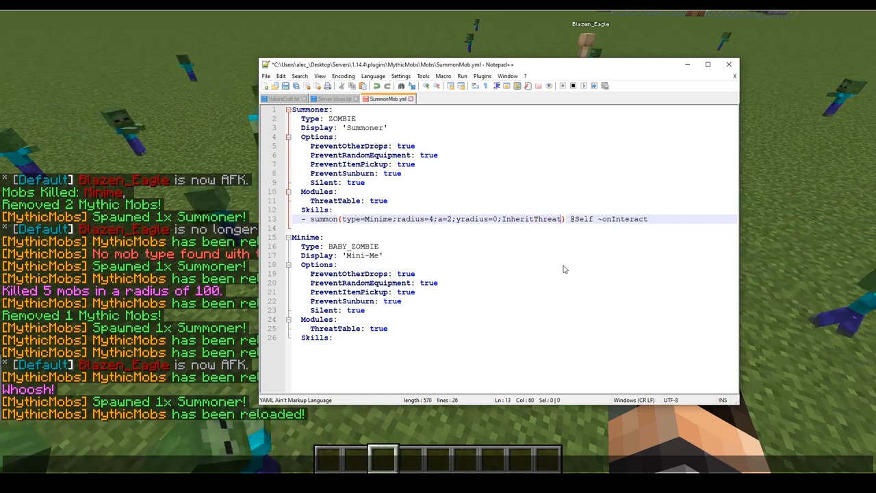
type("Table=true")
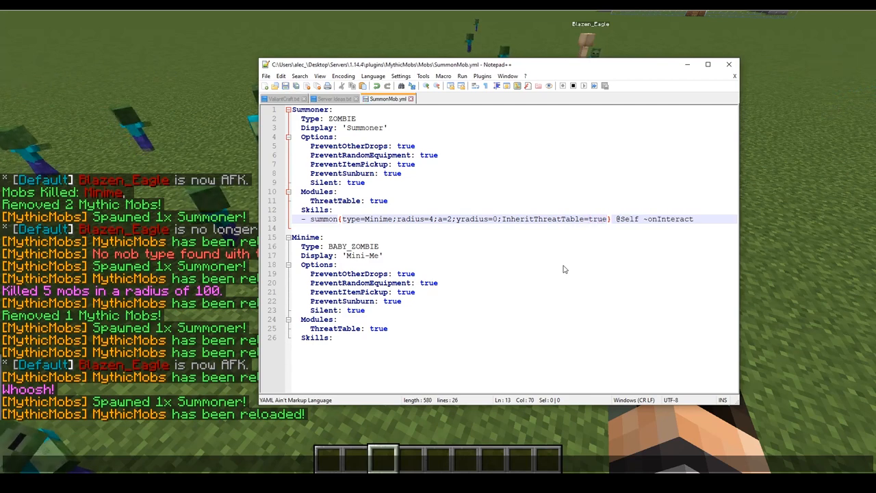
mouse_move(408, 208)
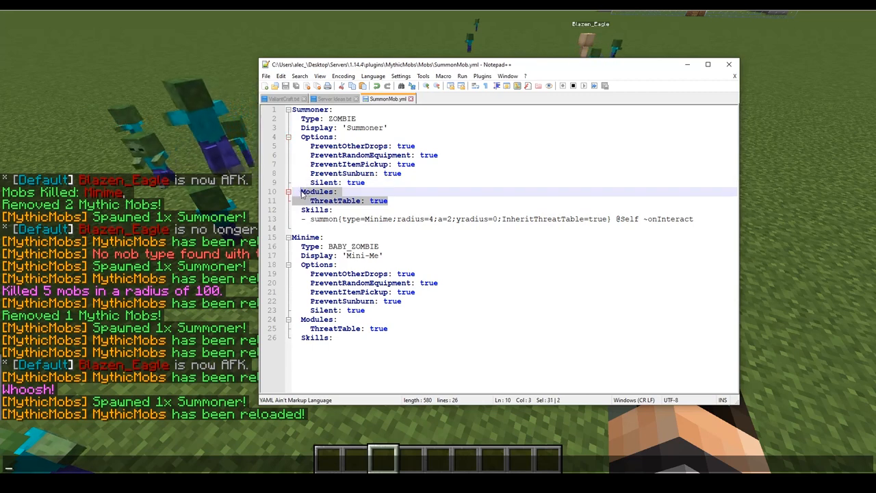
mouse_move(345, 356)
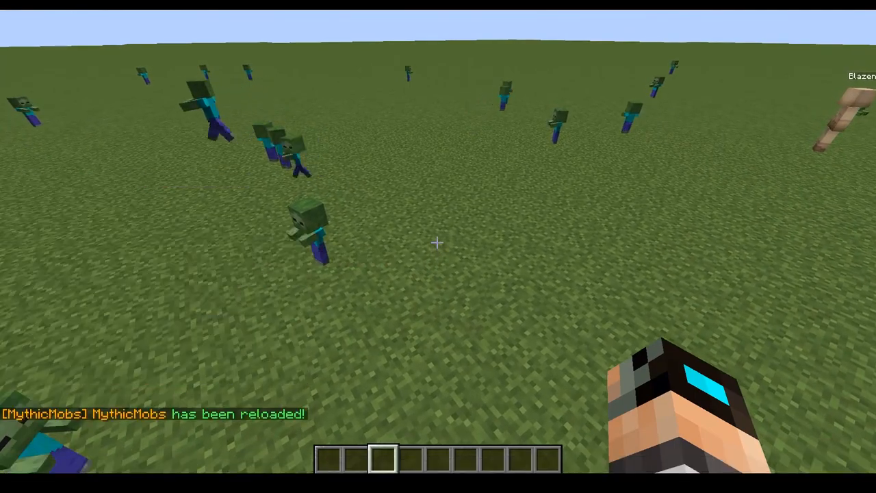
mouse_move(438, 247)
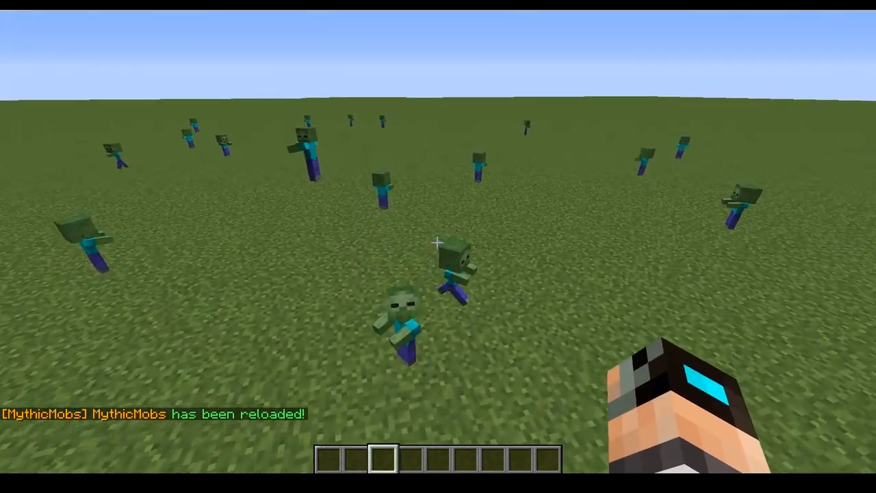
Step: Kill old MythicMobs, spawn a fresh Summoner, and grab a block from the creative inventory
type("/mma")
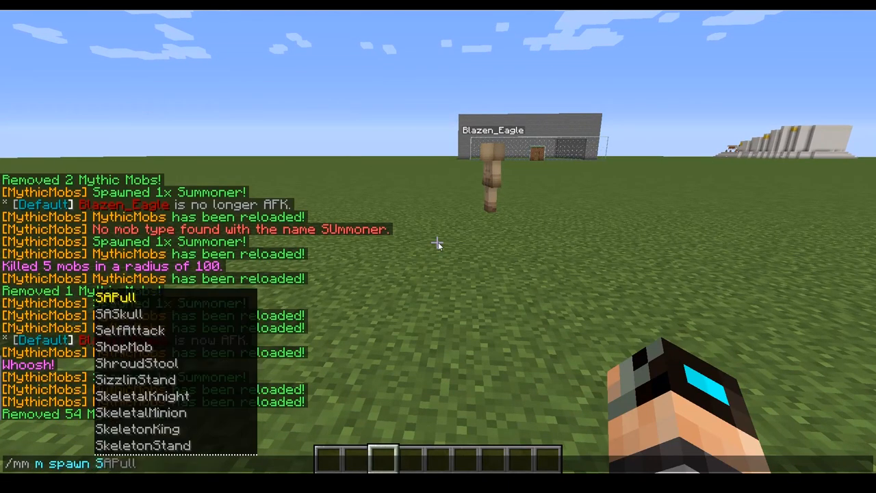
key("e")
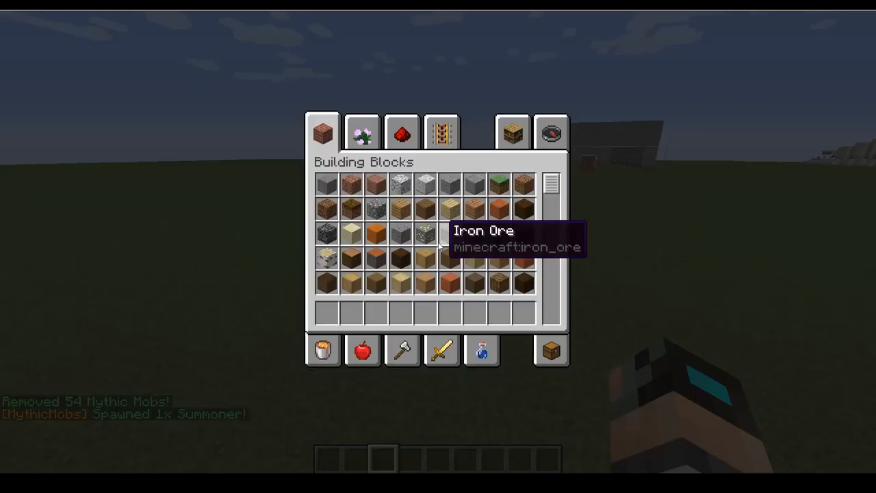
scroll("down", 3)
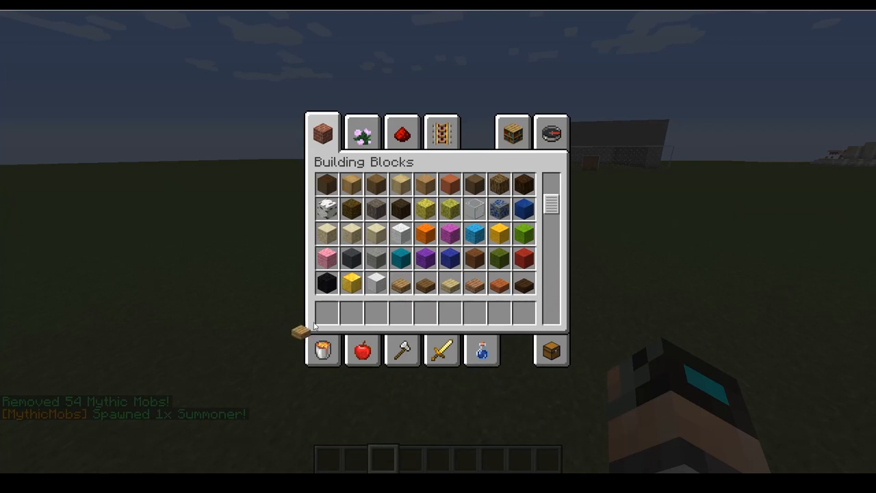
key("Escape")
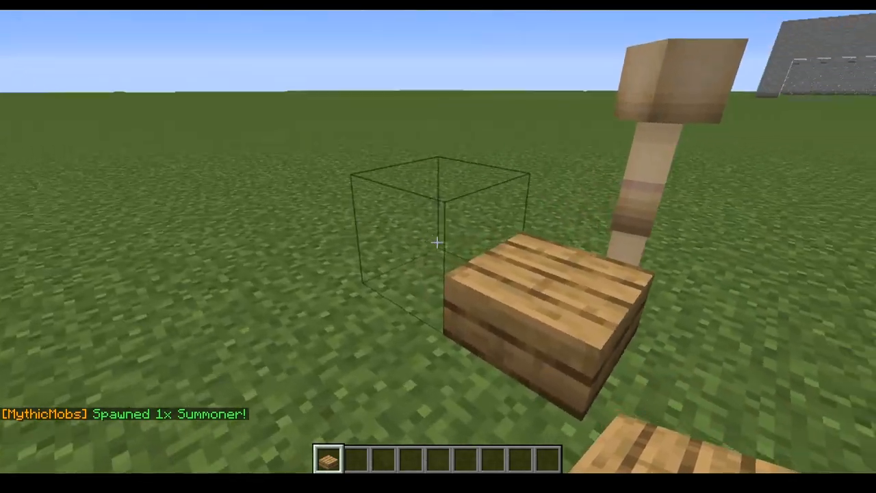
mouse_move(438, 246)
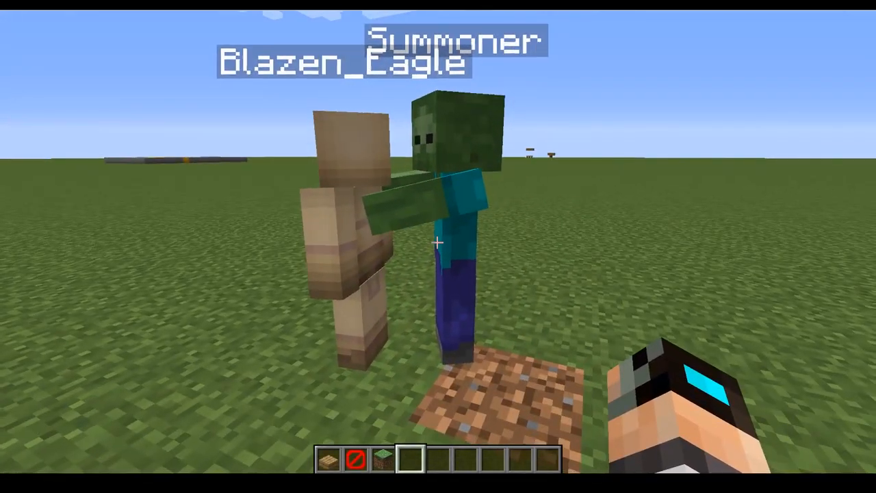
mouse_move(438, 246)
type("/gamemode")
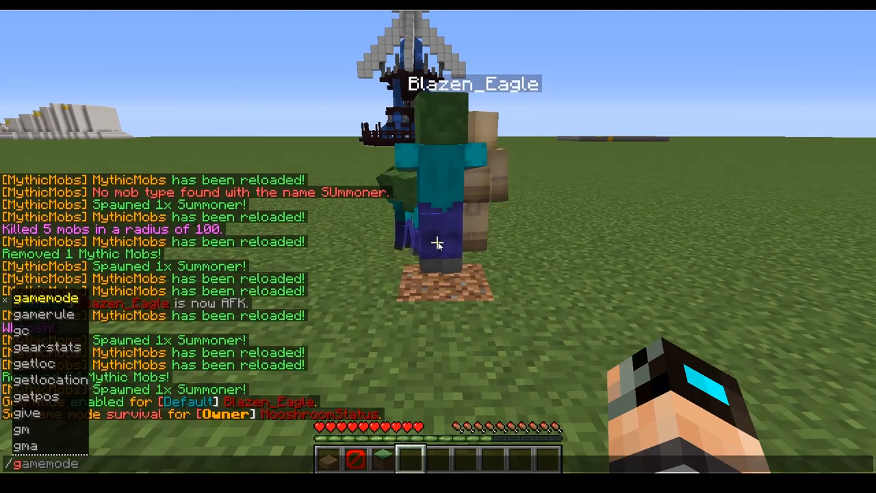
Step: Switch to survival mode and hit the Summoner so its Minime zombies join the attack
key("enter")
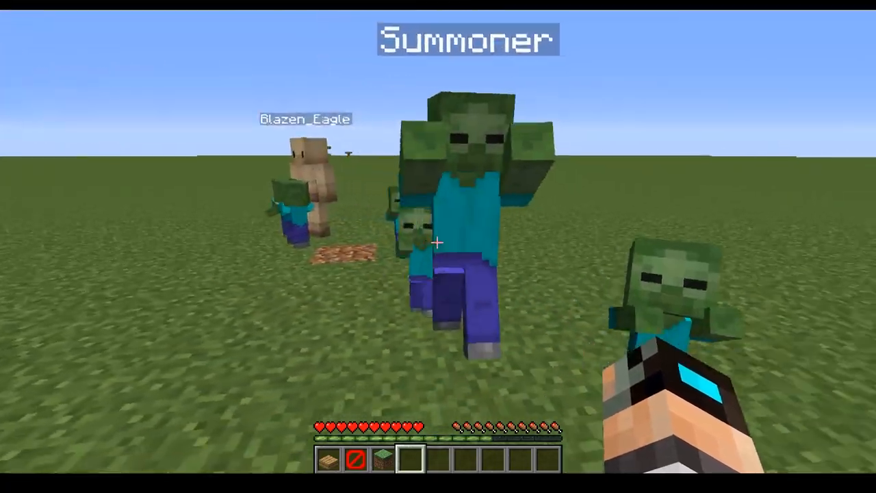
mouse_move(438, 247)
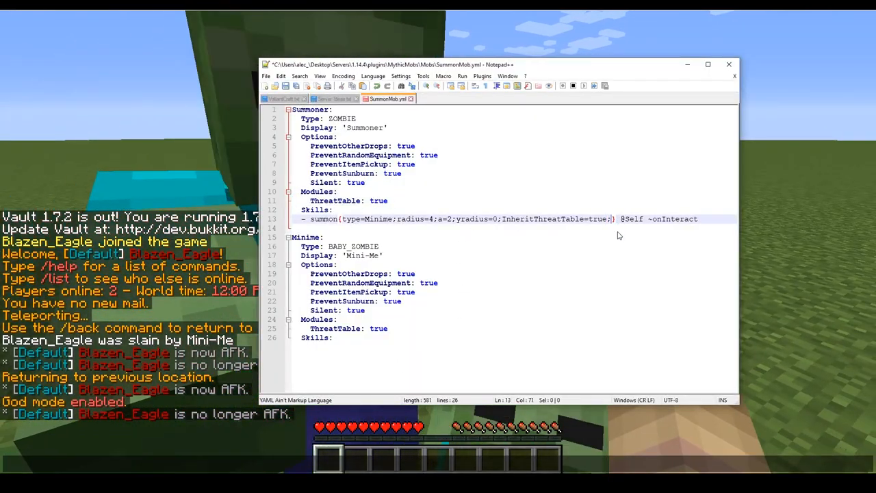
Step: Append ;CopyThreatTable=true after InheritThreatTable=true in the summon line and save
type(";Copy")
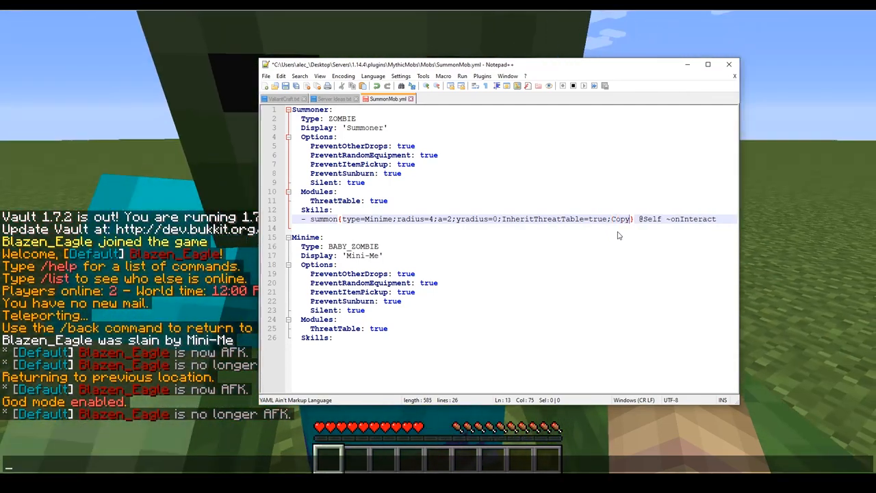
type("ThreatTable")
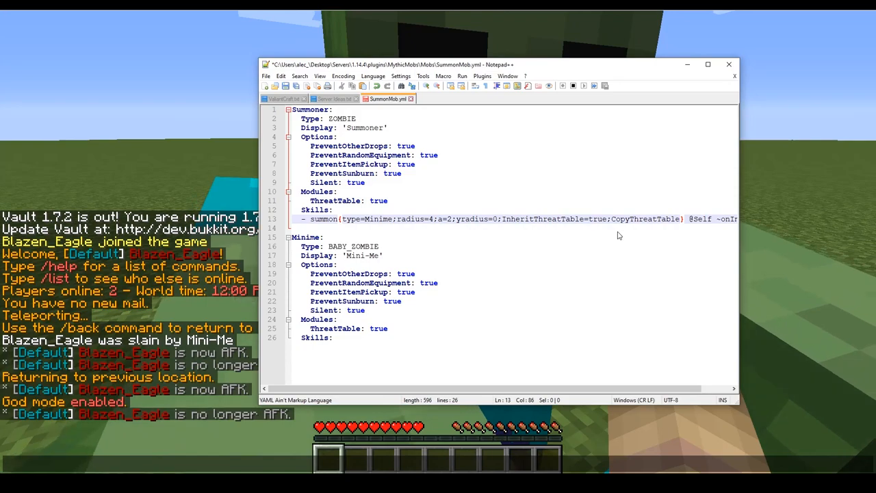
type("=true")
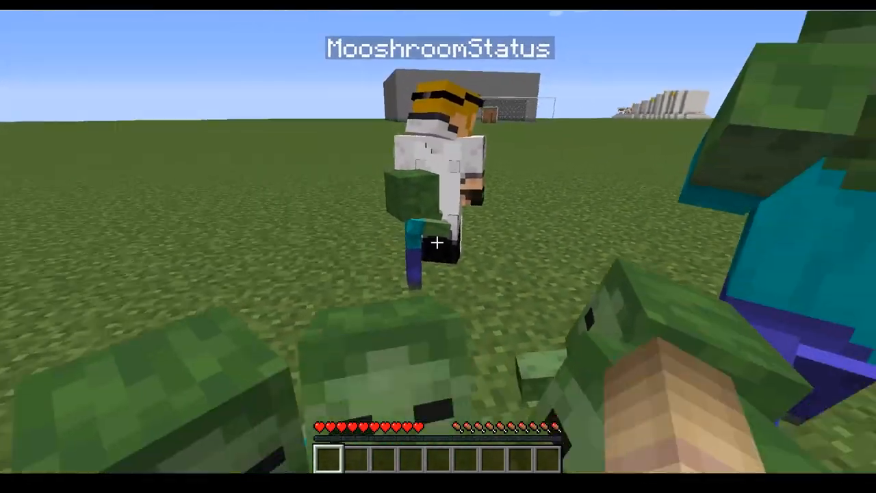
Step: Reload and fight the Summoner again, then run mm m kill and clear the inventory
key("t")
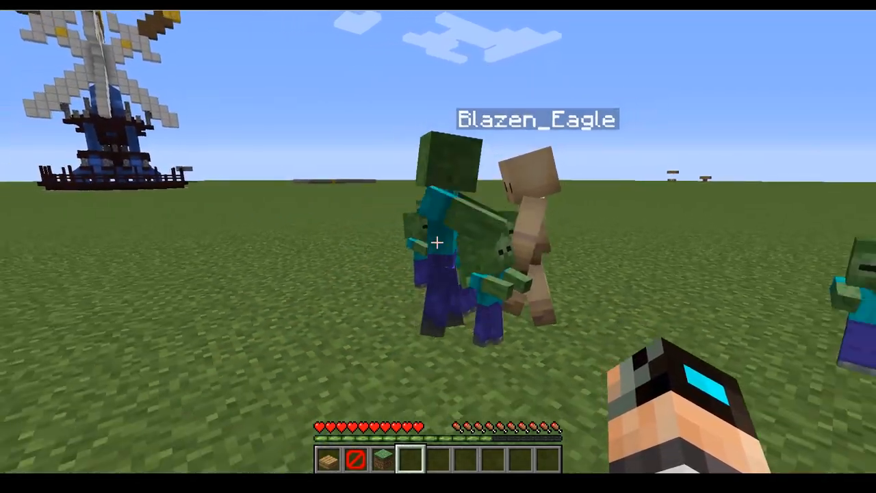
mouse_move(438, 243)
type("/")
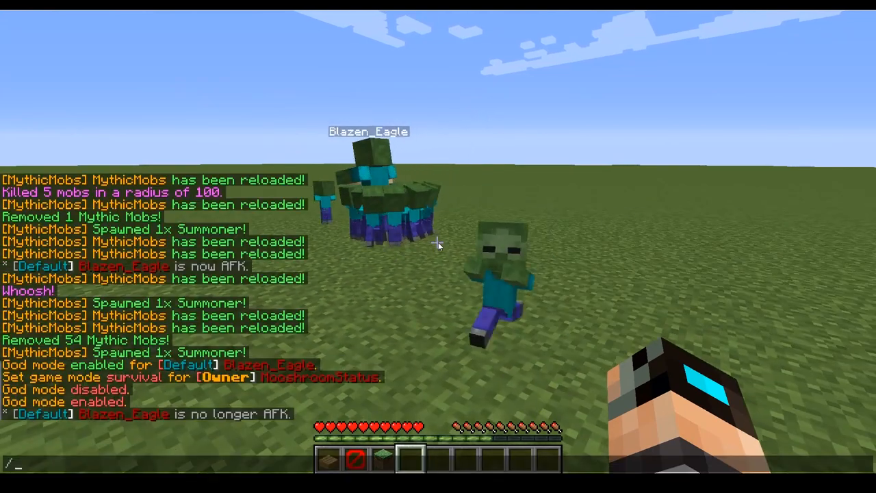
type("mm m kill")
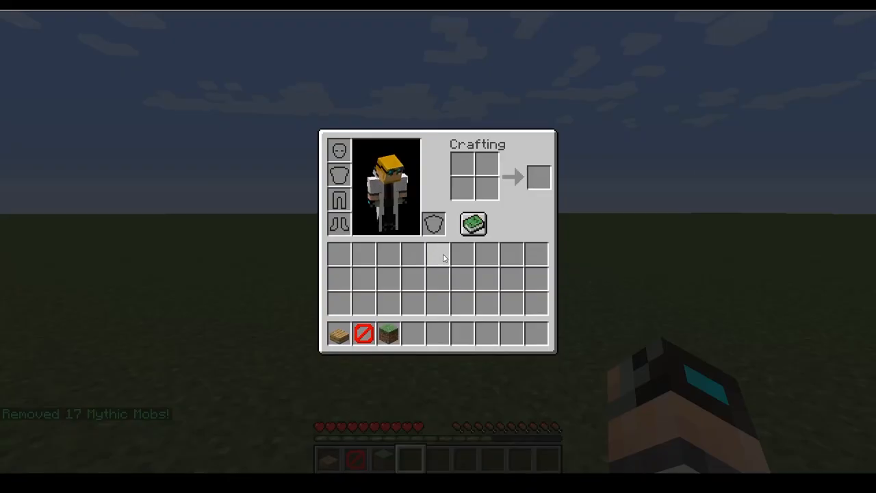
key("Escape")
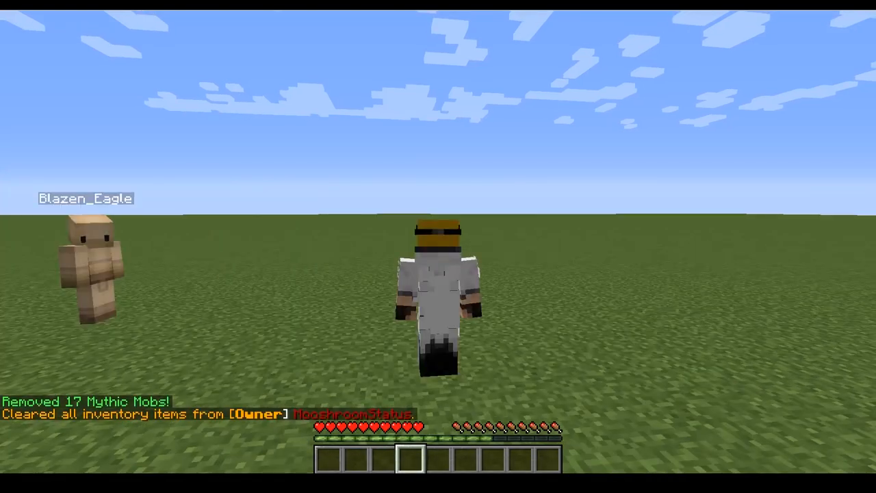